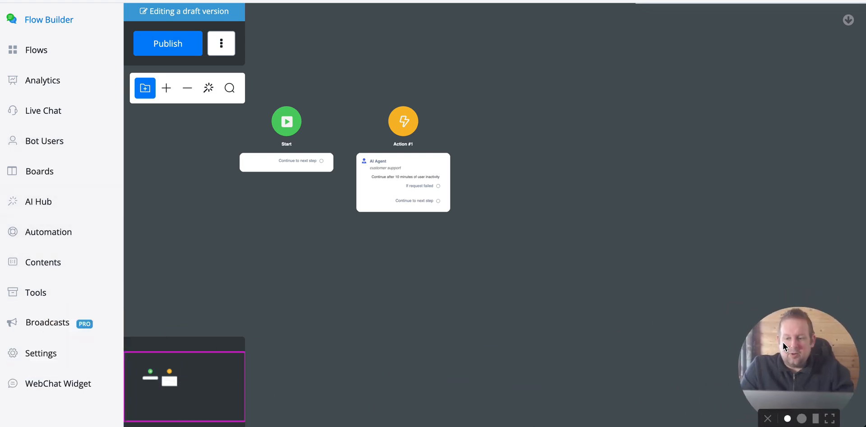
# - Go to the Live Chat settings showing the Audio transcription section
pyautogui.click(40, 353)
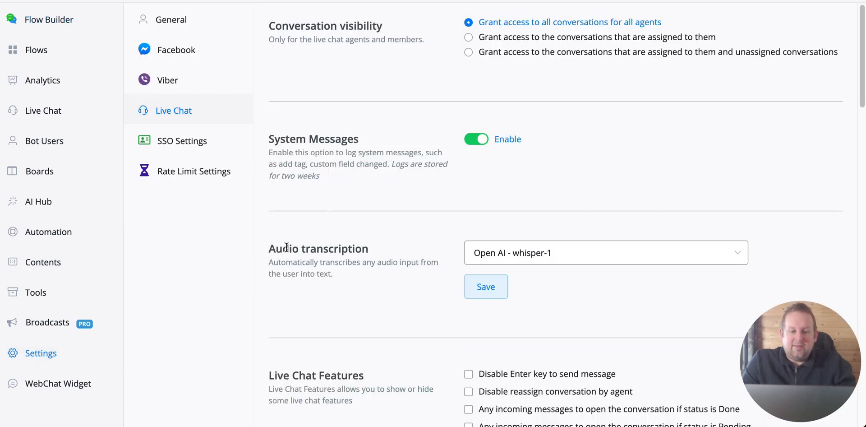
# - Set Audio transcription to Open AI - whisper-1 from the available options
pyautogui.click(606, 252)
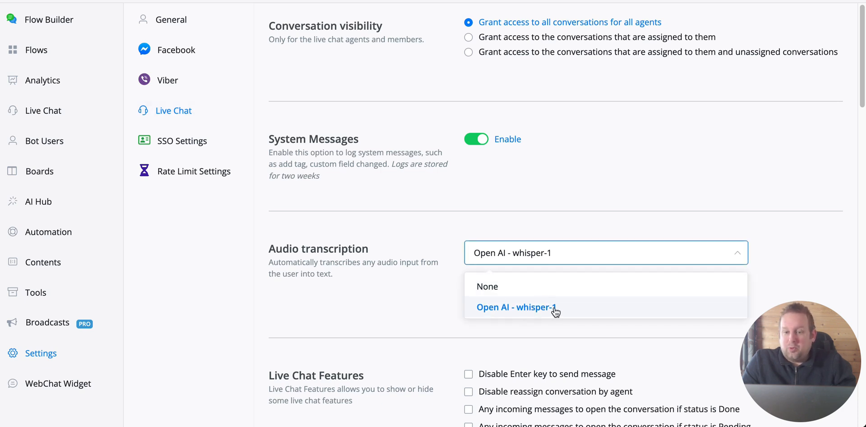
pyautogui.click(515, 307)
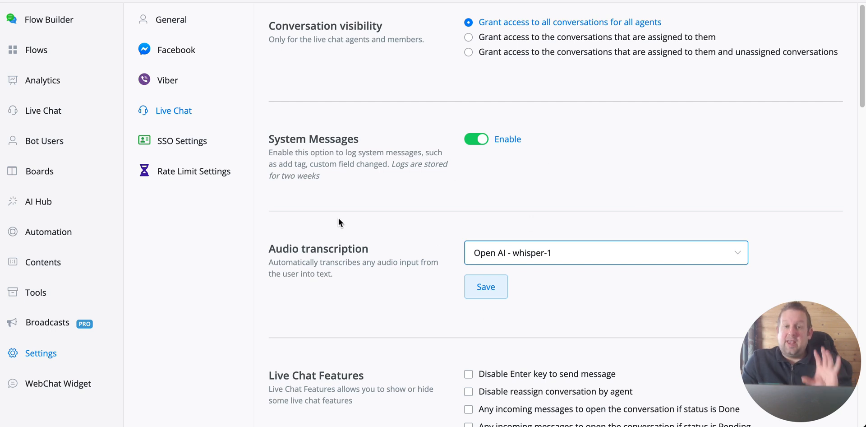
pyautogui.moveTo(324, 228)
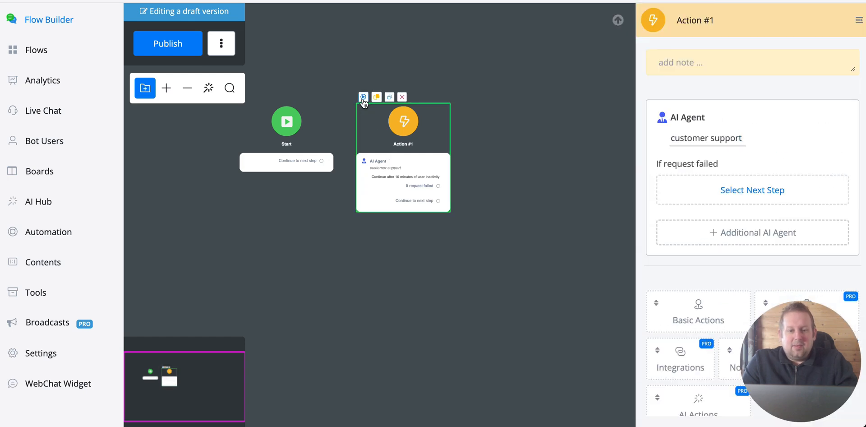
# - Start a test chat with the flow from the Action #1 node preview
pyautogui.click(363, 97)
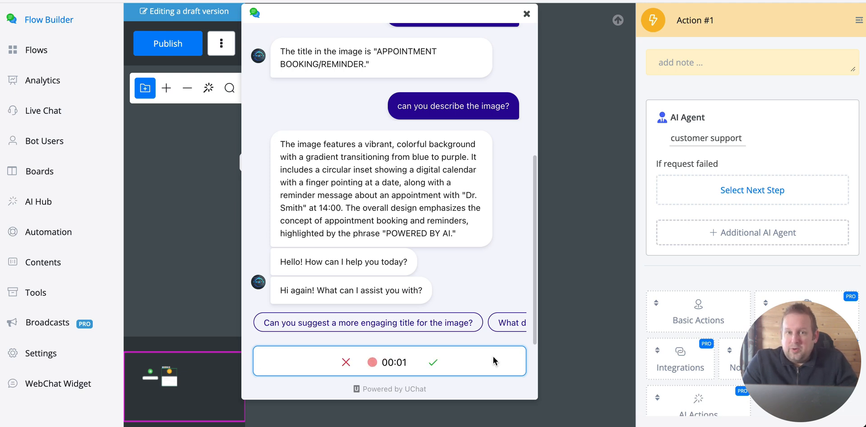
# - Send the recorded voice message and get the AI agent's text reply
pyautogui.click(434, 361)
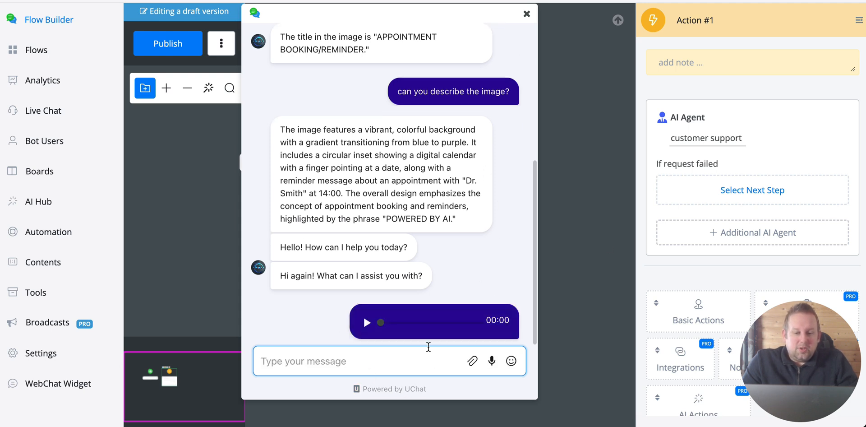
pyautogui.click(367, 322)
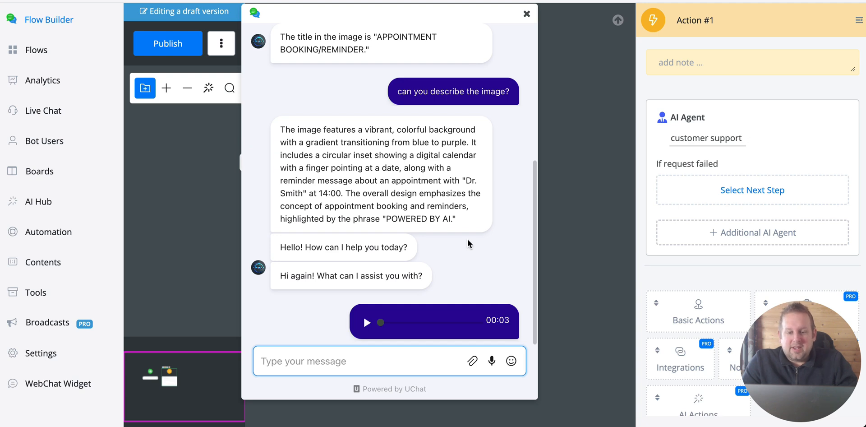
pyautogui.moveTo(447, 270)
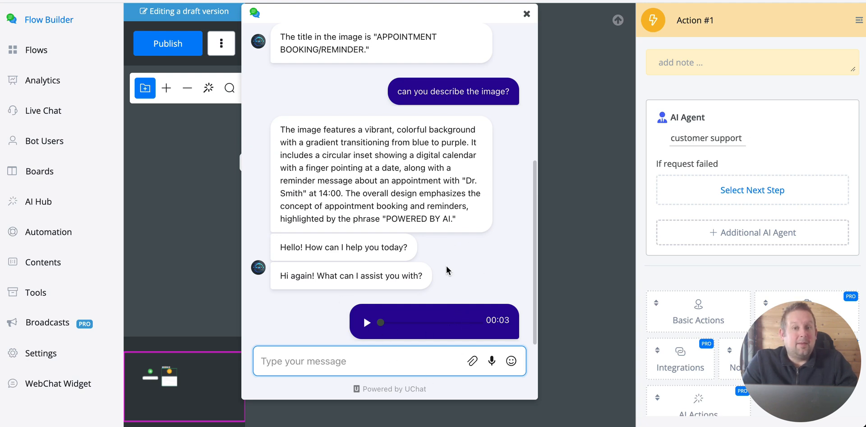
pyautogui.scroll(-3)
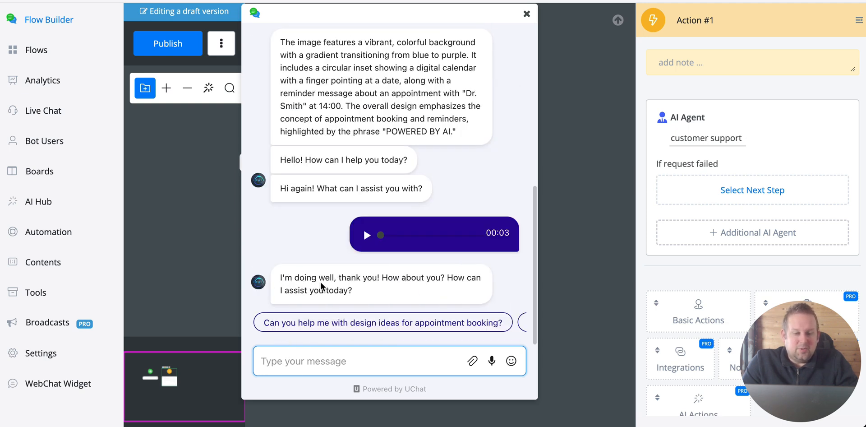
pyautogui.moveTo(483, 288)
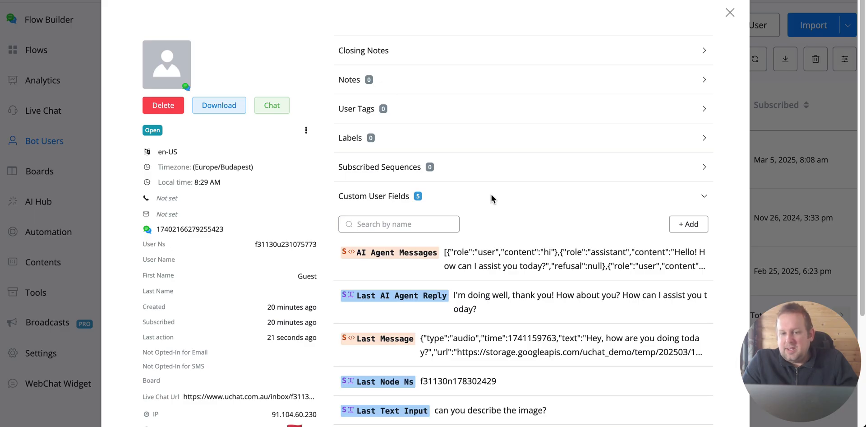
# - View the Last Message field's audio JSON with transcript "Hey, how are you doing today?"
pyautogui.click(377, 338)
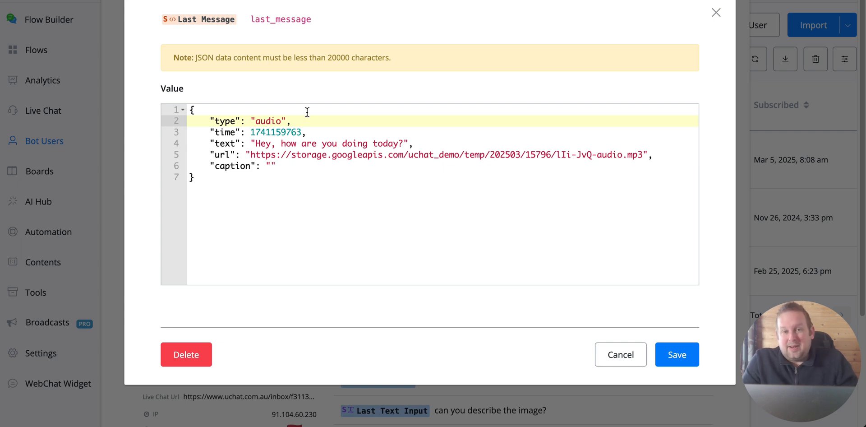
pyautogui.click(267, 121)
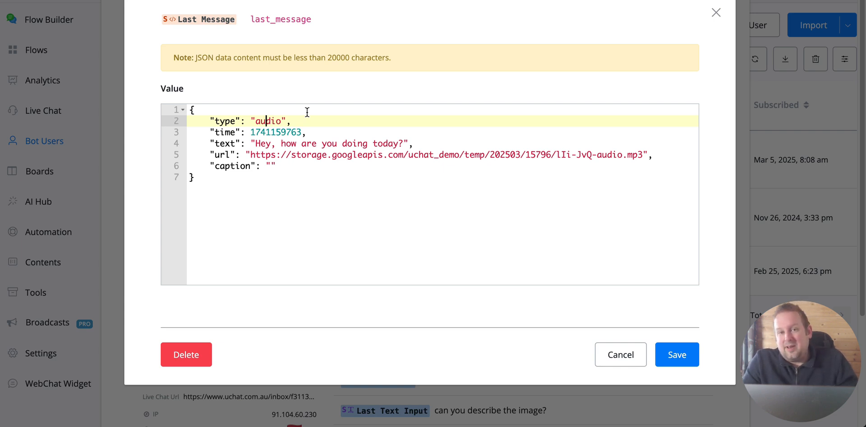